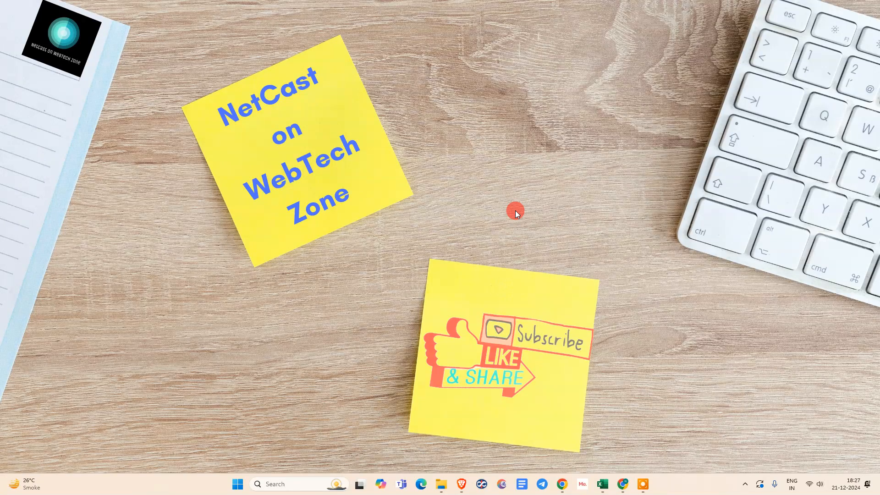
{"action": "mouse_move", "coordinate": [479, 176]}
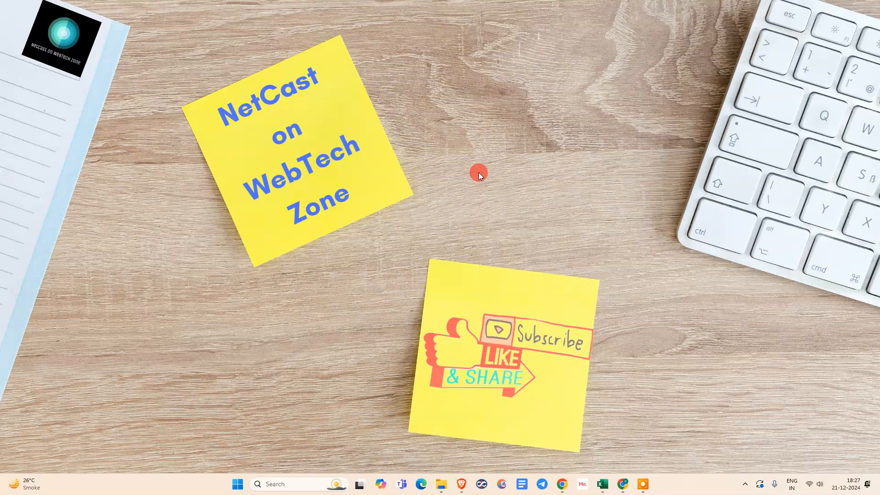
{"action": "mouse_move", "coordinate": [446, 134]}
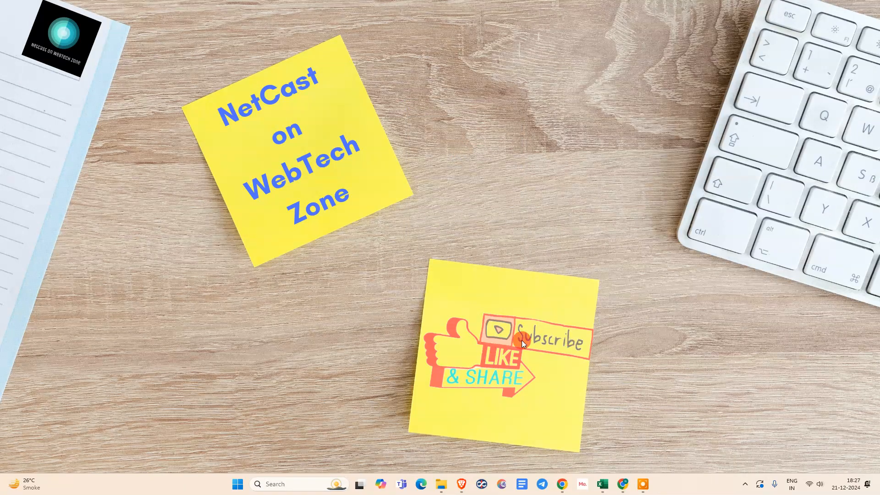
{"action": "mouse_move", "coordinate": [493, 350]}
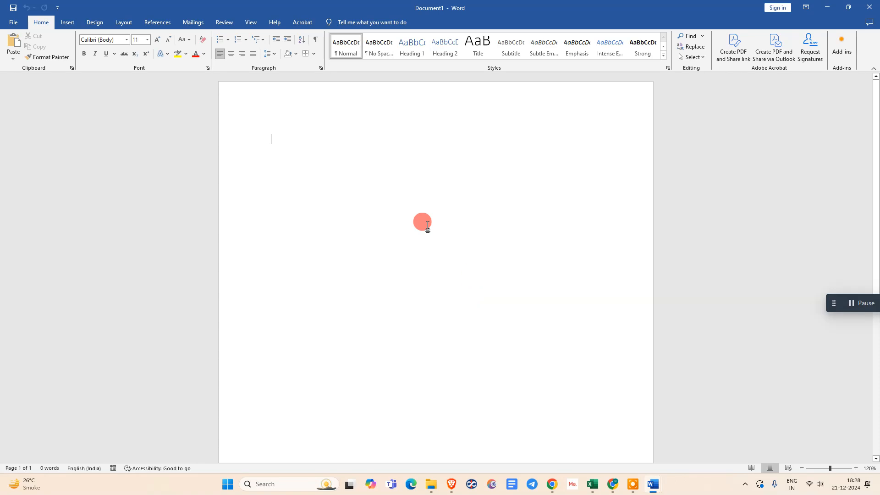
{"action": "mouse_move", "coordinate": [5, 58]}
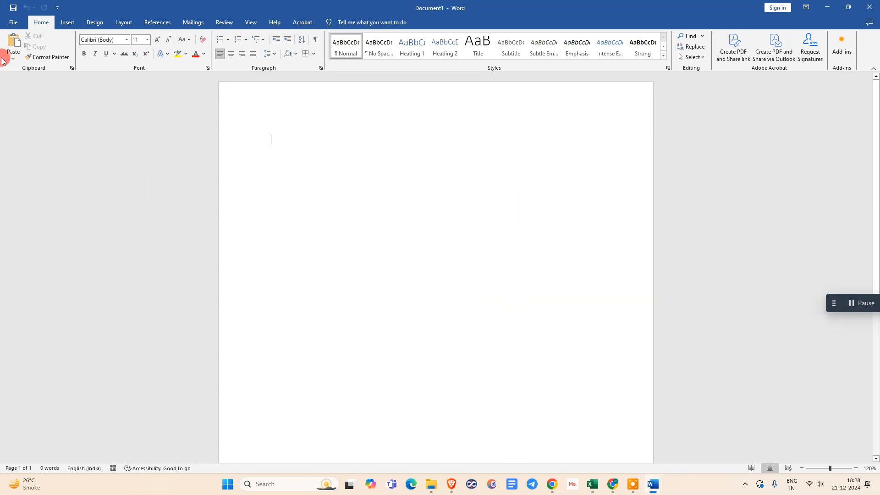
Step: Try opening the second page image directly in Word, then abandon the garbled conversion
{"action": "left_click", "coordinate": [13, 22]}
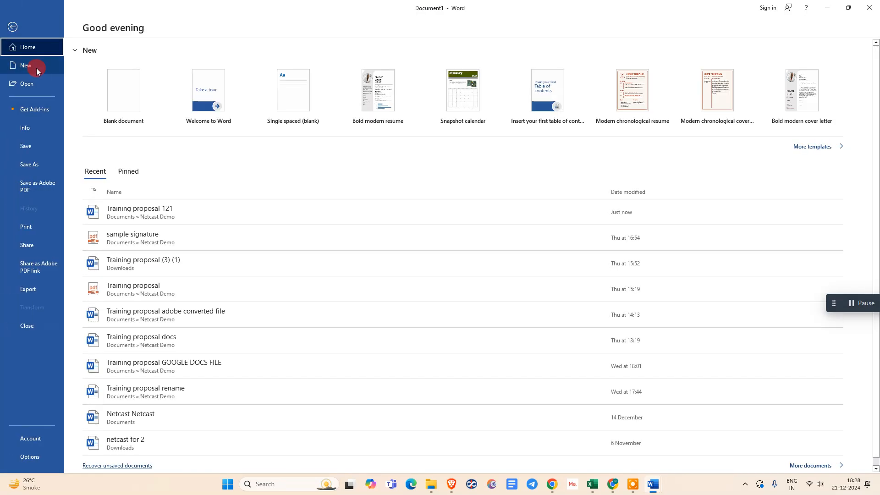
{"action": "left_click", "coordinate": [27, 83]}
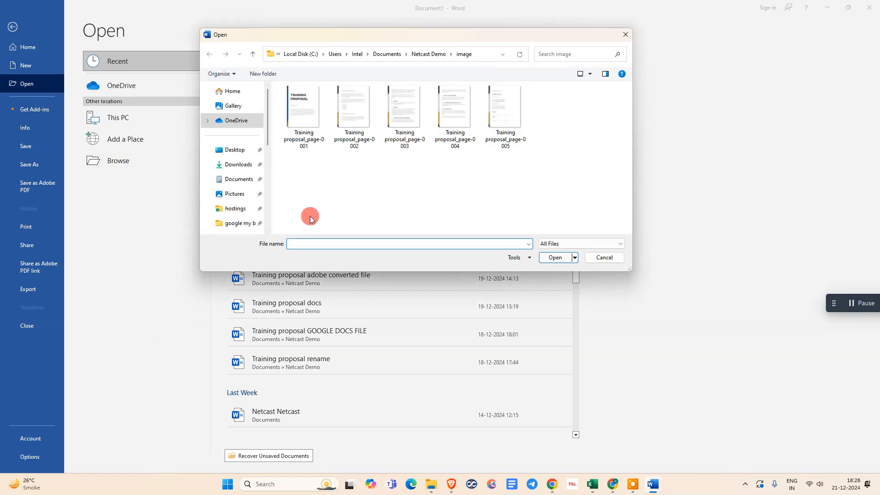
{"action": "left_click", "coordinate": [455, 106]}
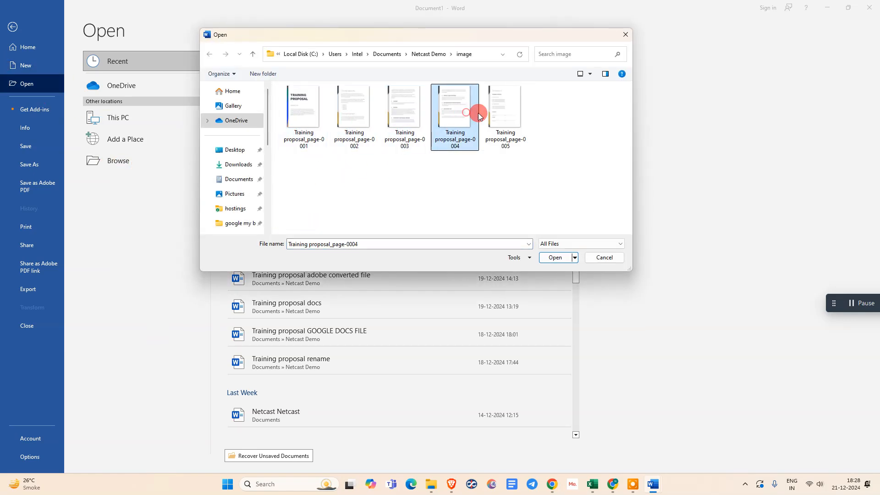
{"action": "left_click", "coordinate": [354, 107]}
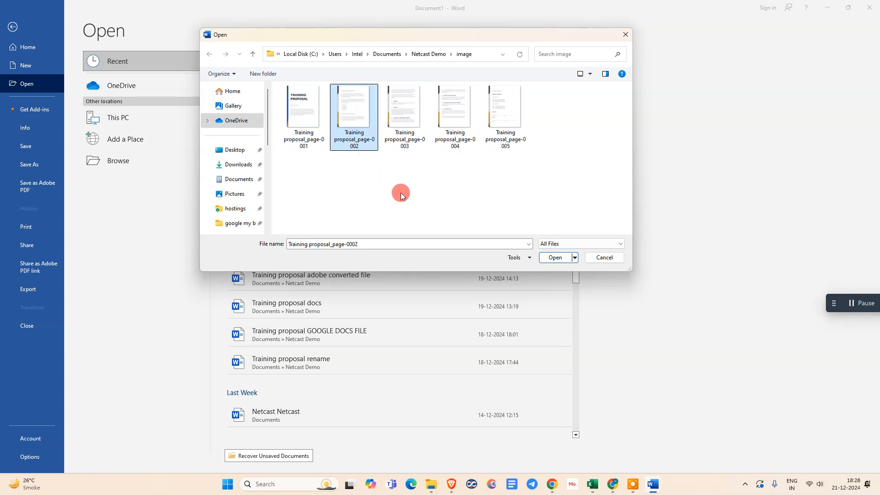
{"action": "left_click", "coordinate": [555, 256]}
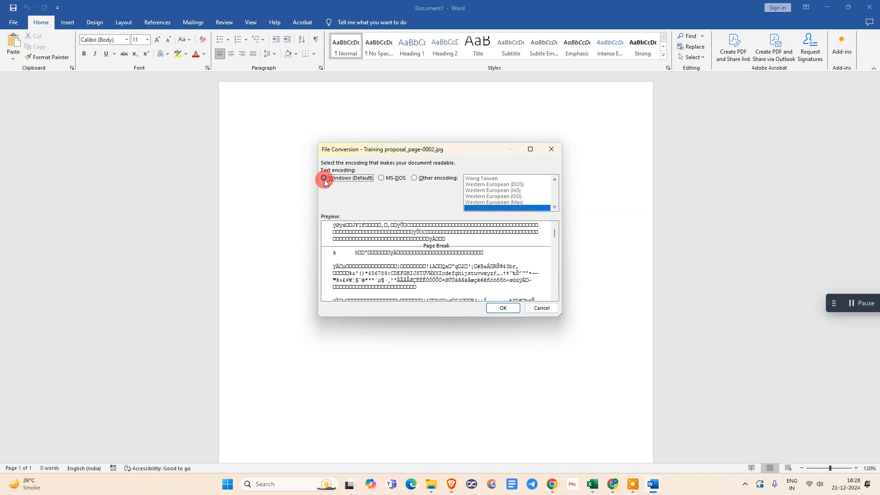
{"action": "left_click", "coordinate": [540, 308]}
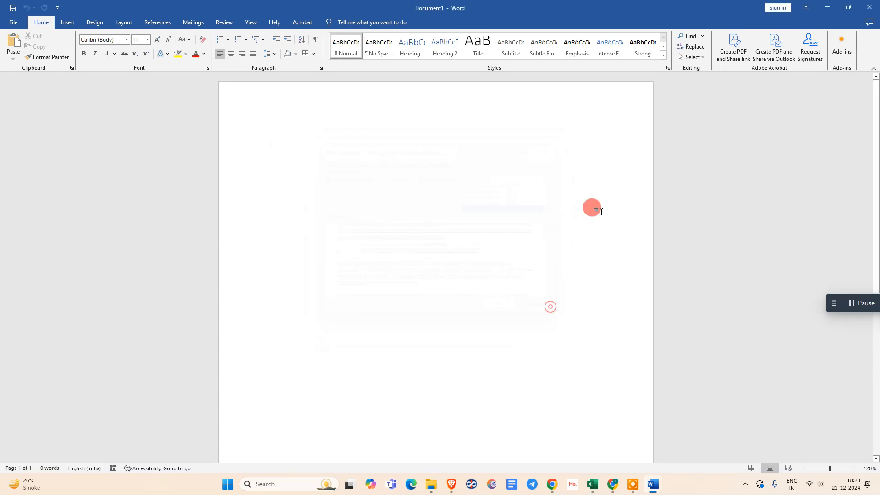
Step: Insert the Training proposal_page-0003 image from this device into the blank document
{"action": "left_click", "coordinate": [67, 22]}
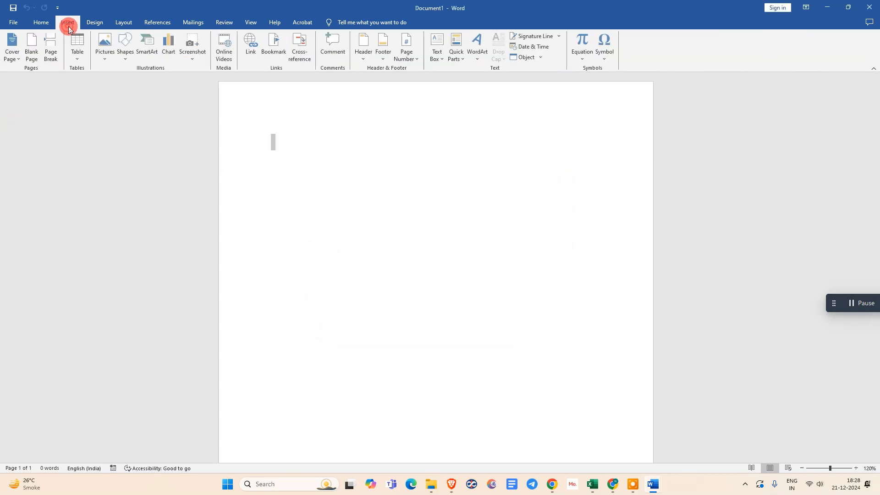
{"action": "left_click", "coordinate": [67, 22]}
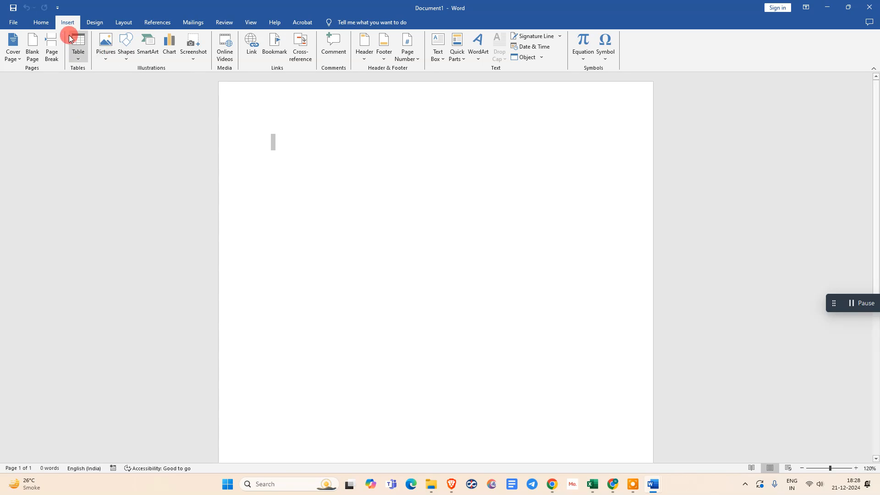
{"action": "left_click", "coordinate": [105, 45]}
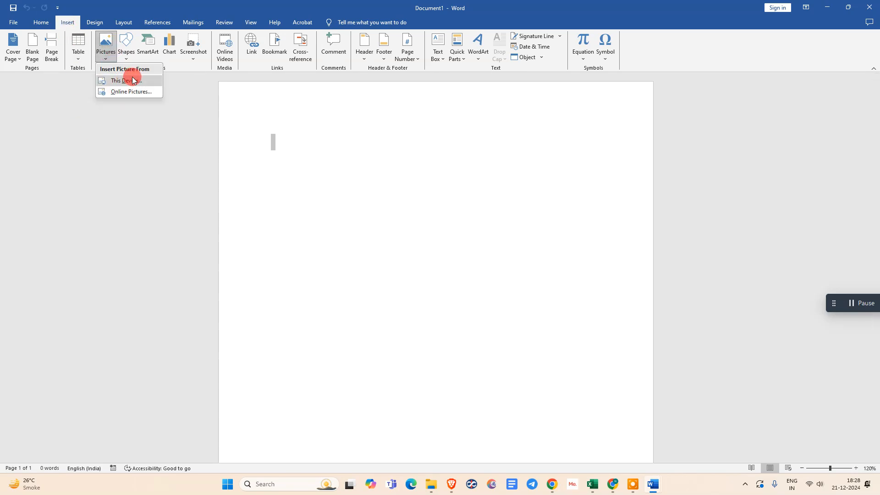
{"action": "left_click", "coordinate": [121, 80]}
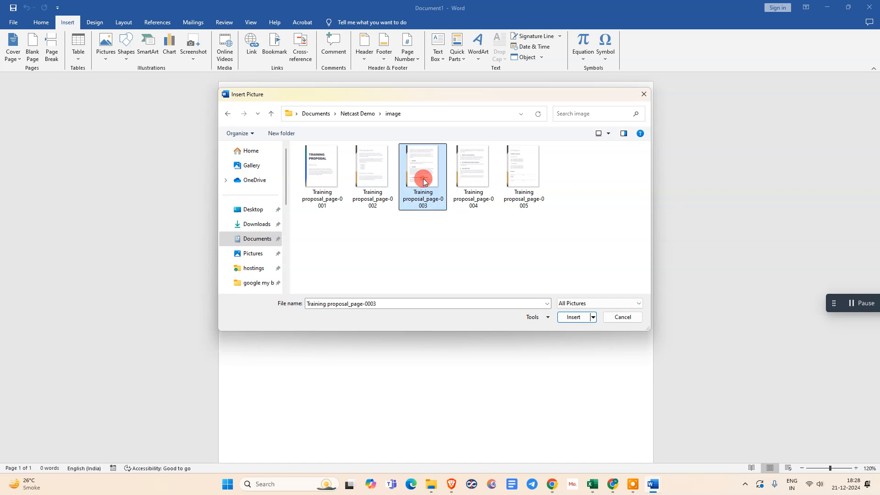
{"action": "left_click", "coordinate": [574, 317]}
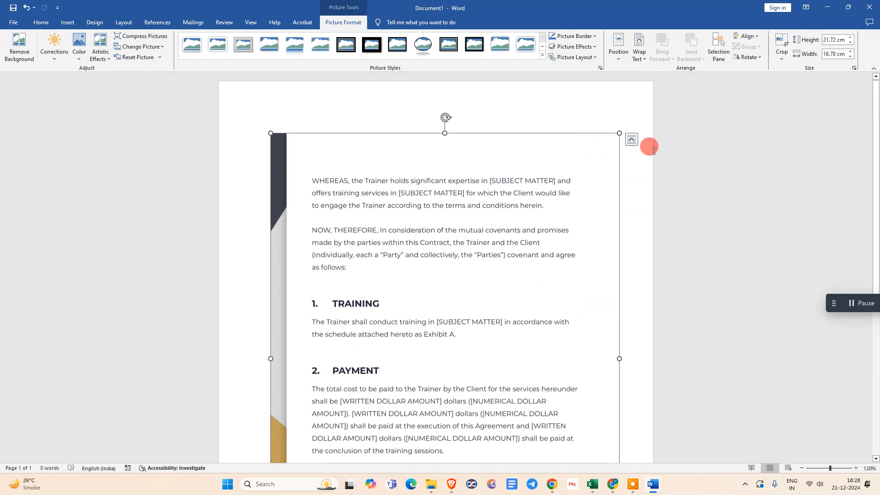
Step: Set the page image Behind Text and enlarge it to about 26.13 cm by 20.19 cm
{"action": "left_click", "coordinate": [631, 140]}
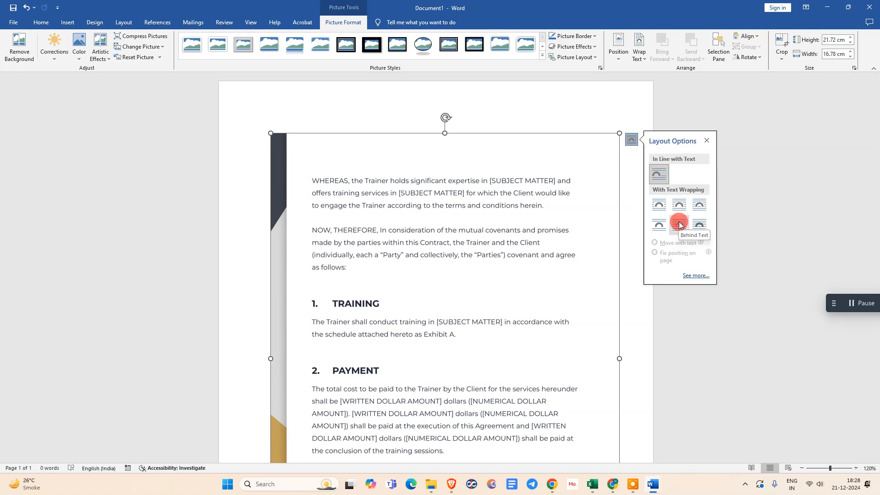
{"action": "left_click", "coordinate": [699, 225]}
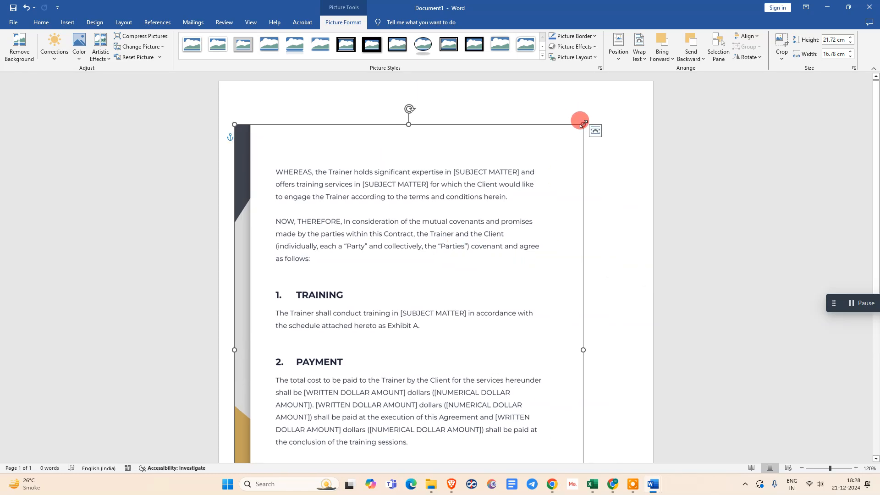
{"action": "left_click_drag", "start_coordinate": [581, 121], "coordinate": [618, 111]}
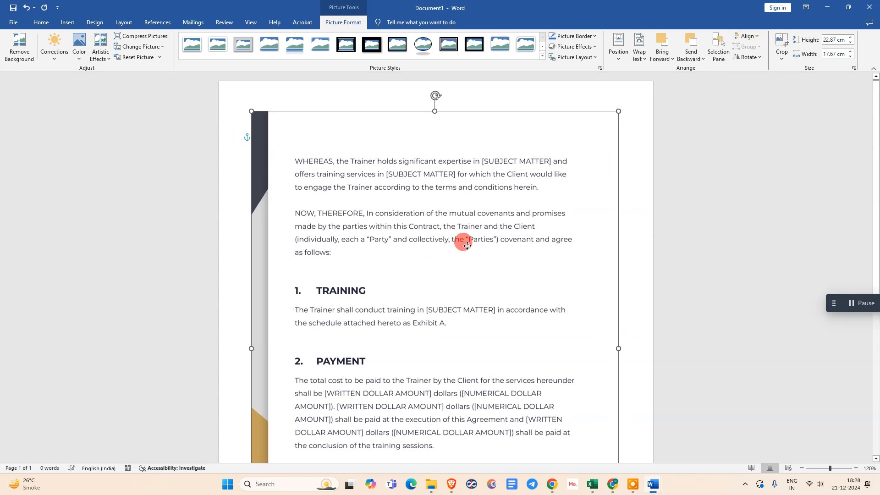
{"action": "scroll", "scroll_direction": "down", "scroll_amount": 3}
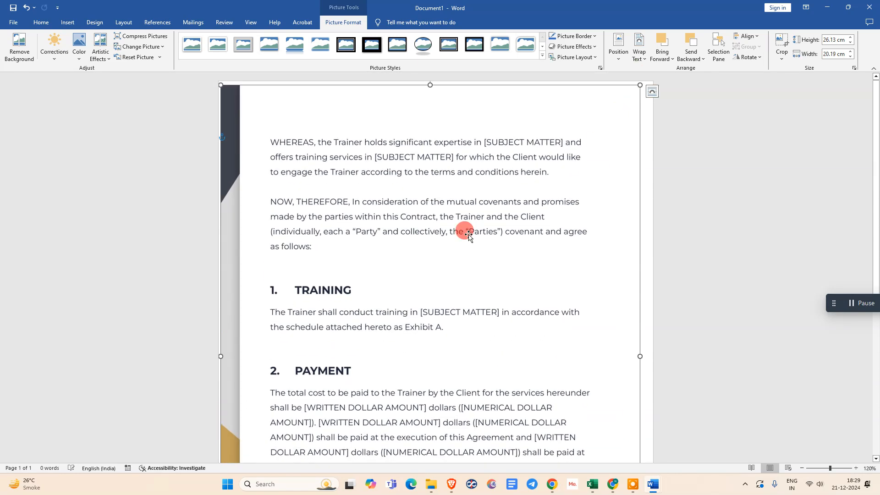
{"action": "scroll", "scroll_direction": "down", "scroll_amount": 3}
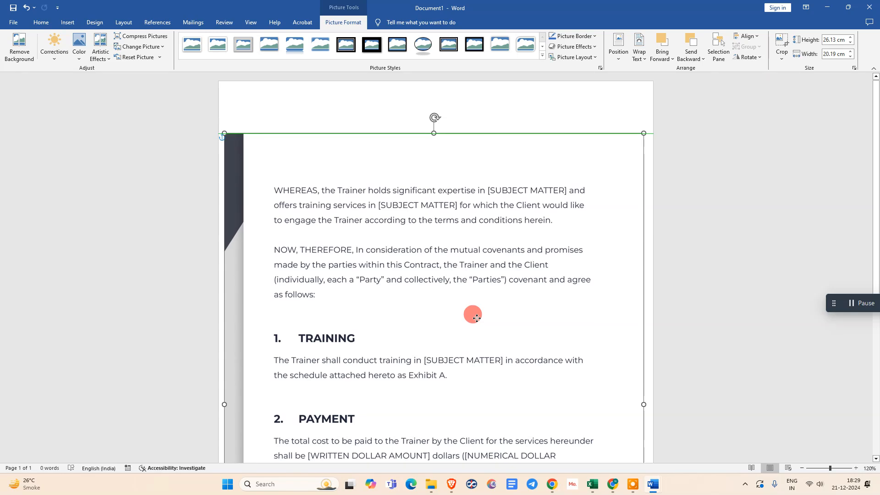
{"action": "scroll", "scroll_direction": "down", "scroll_amount": 3}
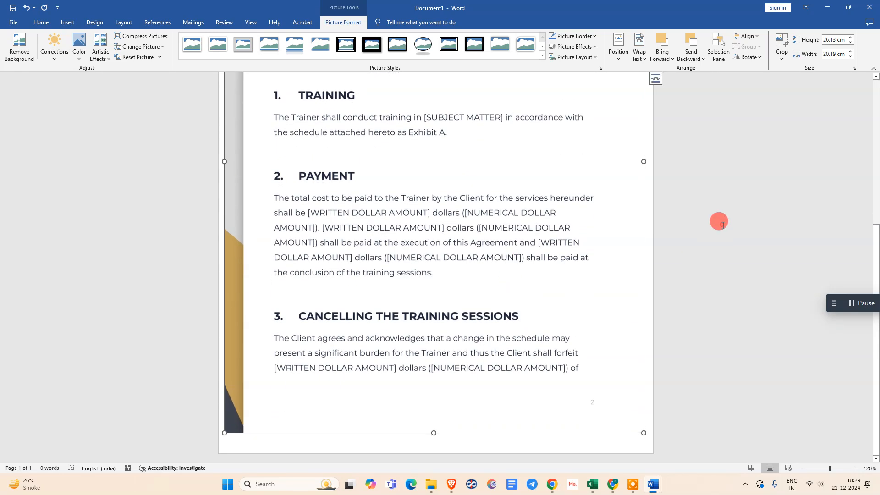
Step: Adjust the picture's brightness slightly and raise contrast to about 40% for a clean white background
{"action": "right_click", "coordinate": [377, 210]}
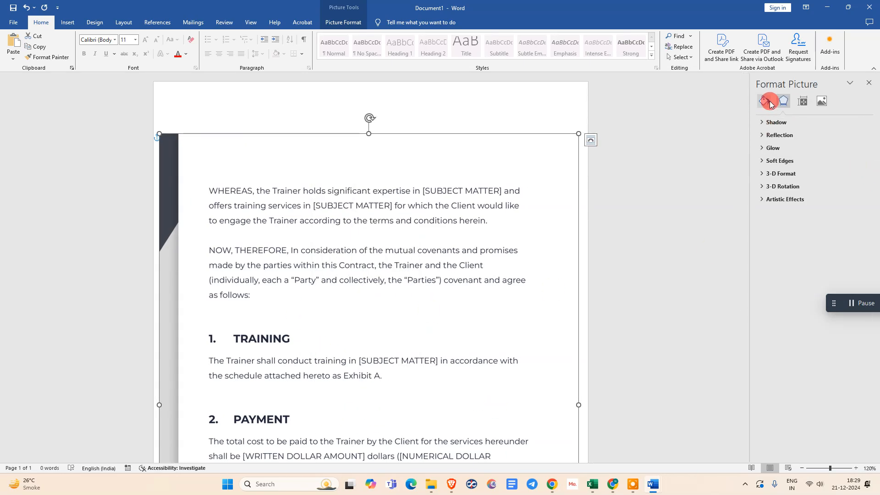
{"action": "left_click", "coordinate": [821, 101]}
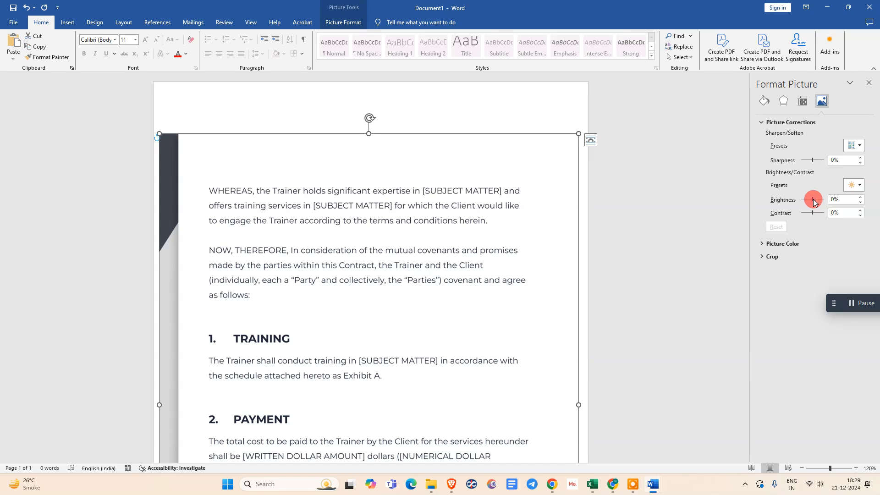
{"action": "left_click_drag", "start_coordinate": [812, 199], "coordinate": [813, 199]}
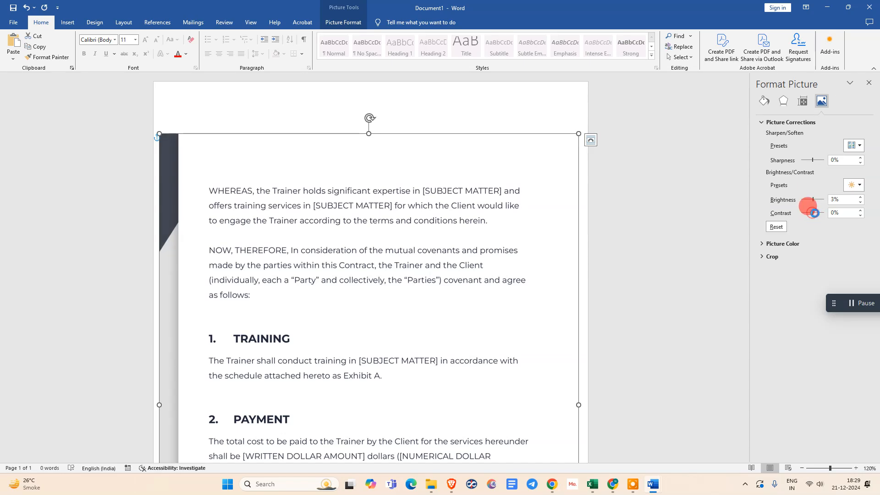
{"action": "left_click_drag", "start_coordinate": [815, 213], "coordinate": [825, 213]}
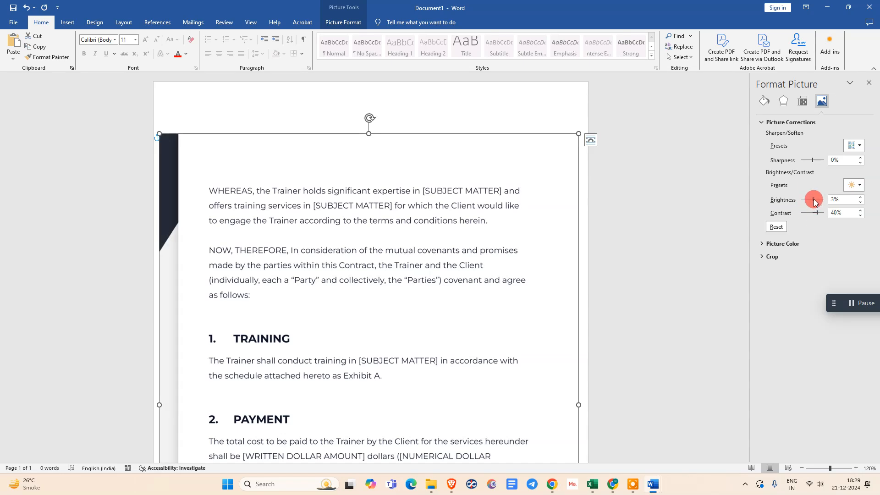
{"action": "left_click_drag", "start_coordinate": [813, 199], "coordinate": [818, 199]}
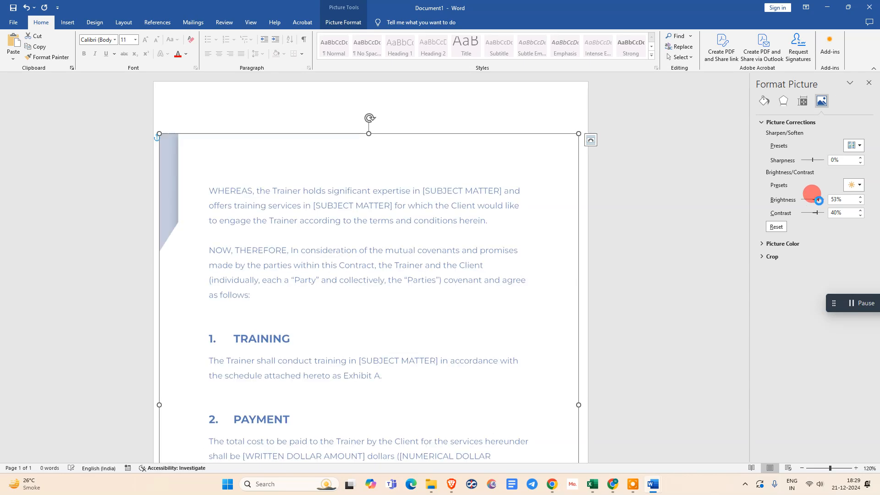
{"action": "left_click_drag", "start_coordinate": [818, 200], "coordinate": [811, 200]}
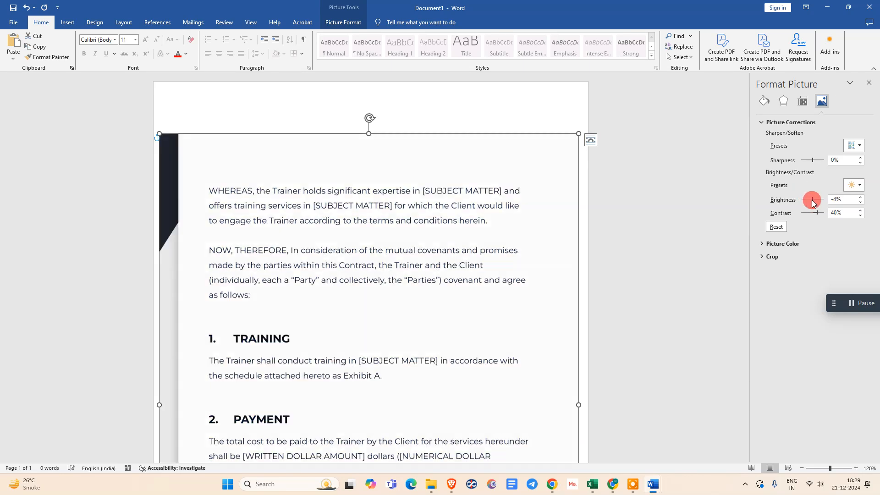
{"action": "left_click_drag", "start_coordinate": [813, 211], "coordinate": [819, 212]}
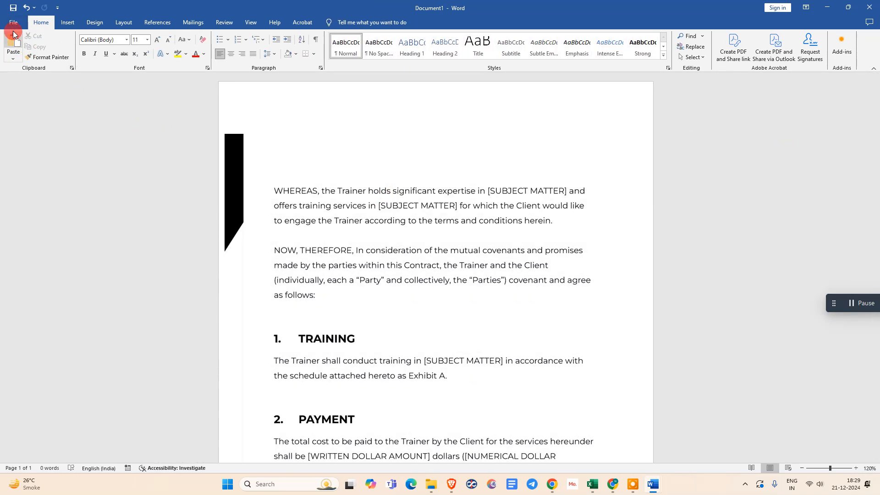
Step: Start a Save As from File > Export > Change File Type with PDF as the target format
{"action": "left_click", "coordinate": [12, 22]}
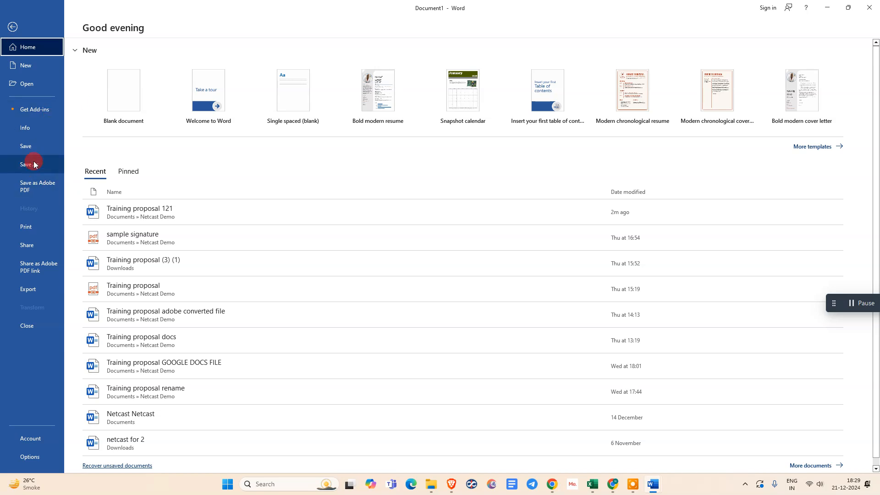
{"action": "left_click", "coordinate": [29, 289]}
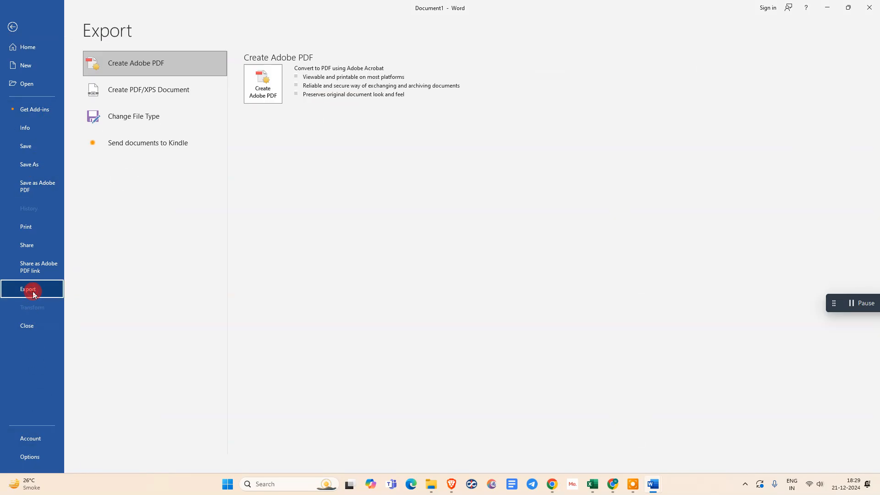
{"action": "left_click", "coordinate": [134, 117]}
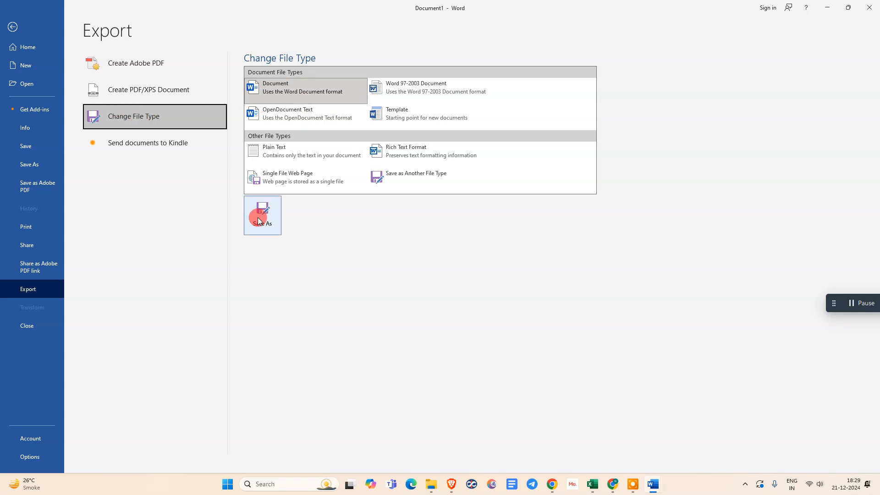
{"action": "left_click", "coordinate": [262, 214]}
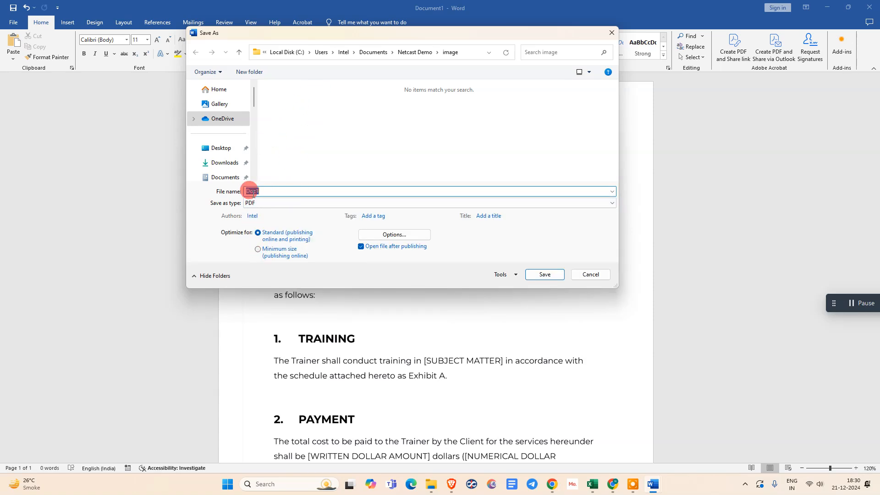
Step: Name the PDF 'document to pdf' and set picture compression to High fidelity before saving
{"action": "type", "text": "sdfsdfs"}
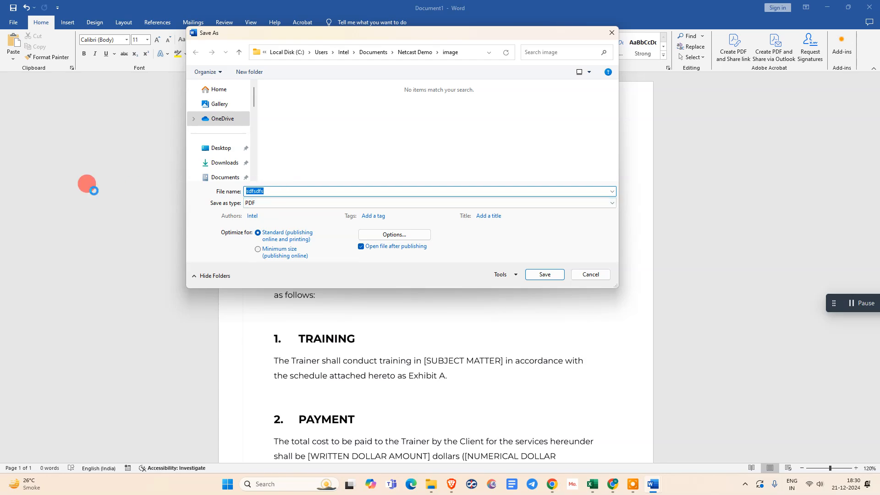
{"action": "type", "text": "document to pdf"}
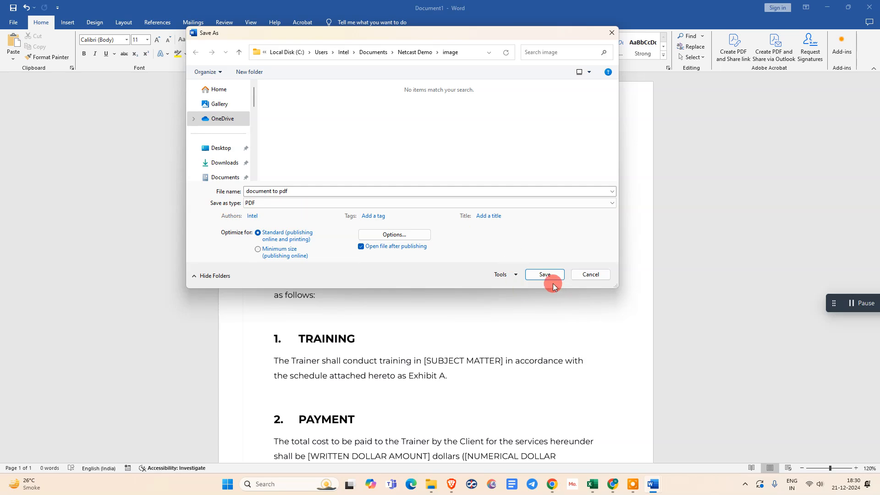
{"action": "left_click", "coordinate": [501, 274]}
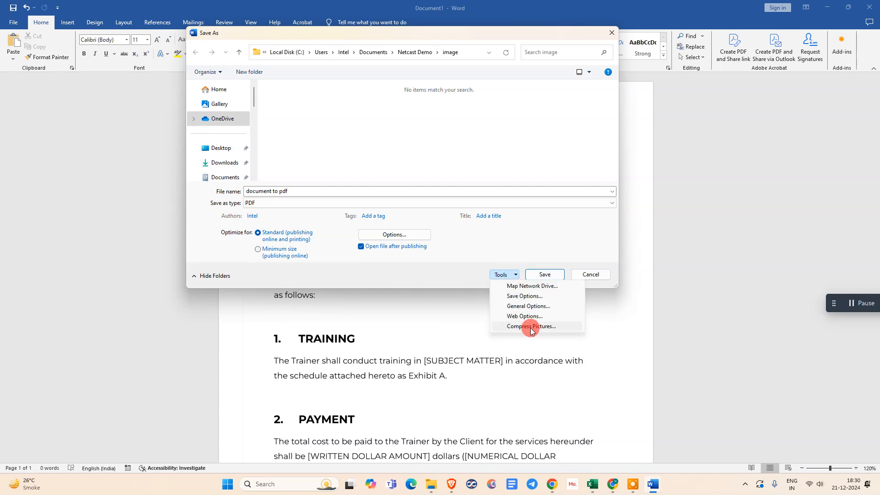
{"action": "left_click", "coordinate": [531, 326]}
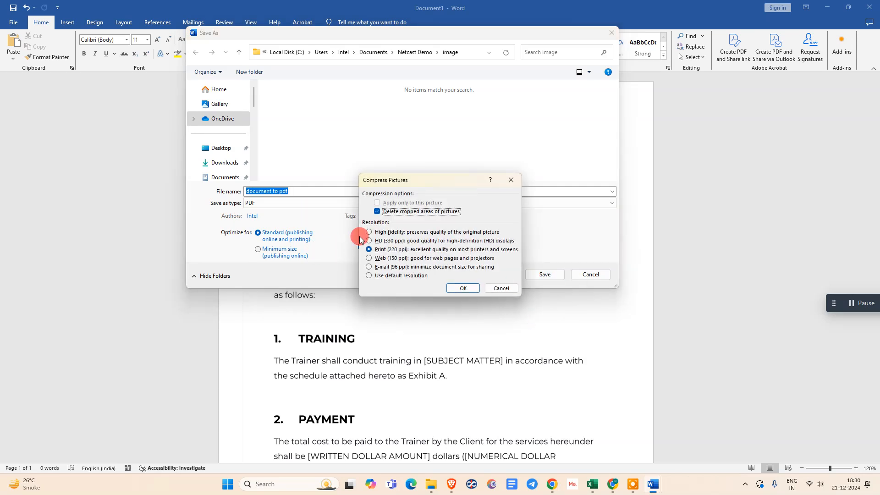
{"action": "left_click", "coordinate": [369, 232]}
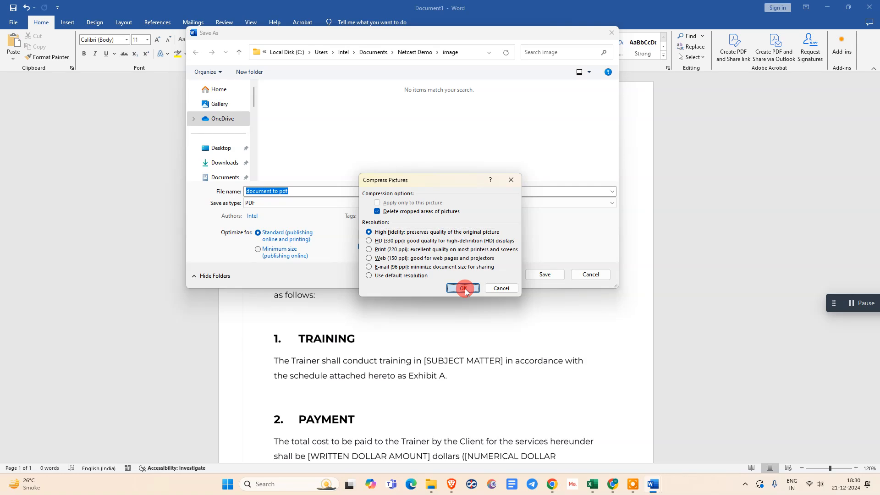
{"action": "left_click", "coordinate": [461, 288]}
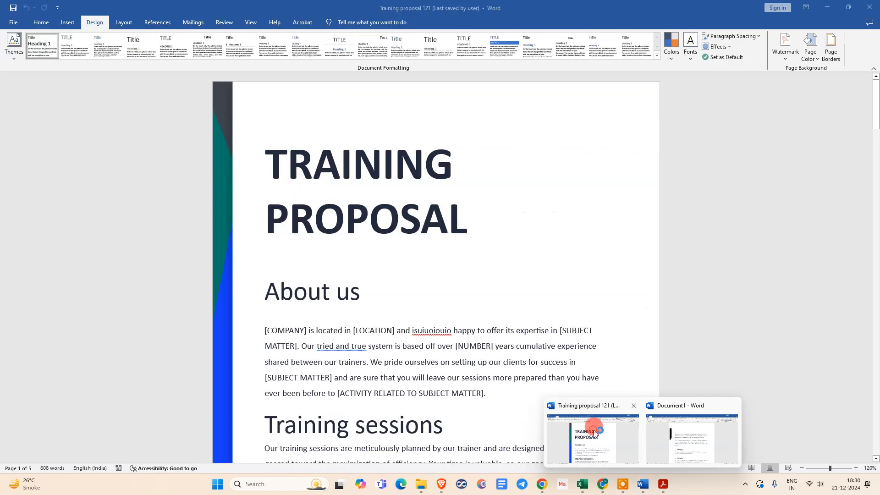
Step: Open the saved 'document to pdf' file in Word as editable contract text
{"action": "left_click", "coordinate": [41, 22]}
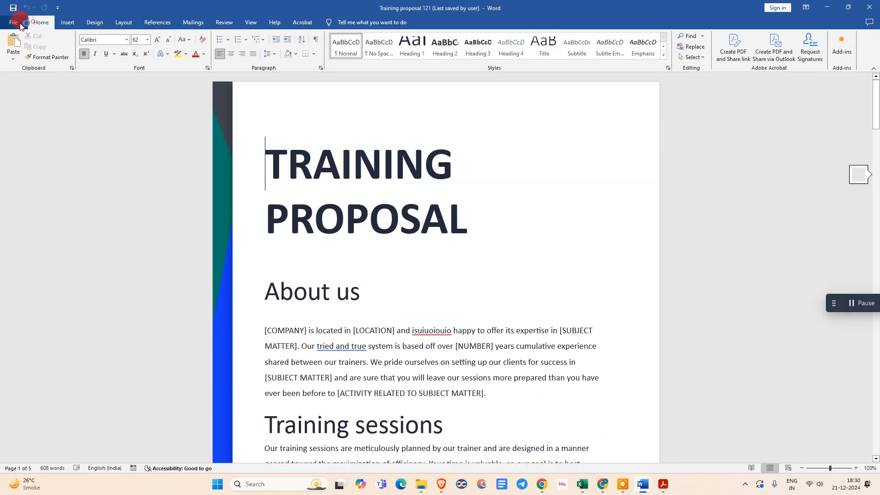
{"action": "left_click", "coordinate": [13, 22]}
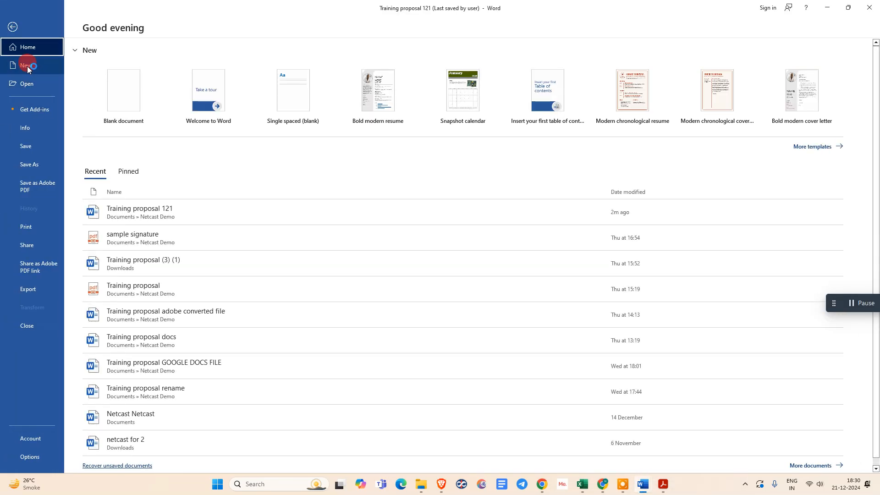
{"action": "left_click", "coordinate": [123, 91]}
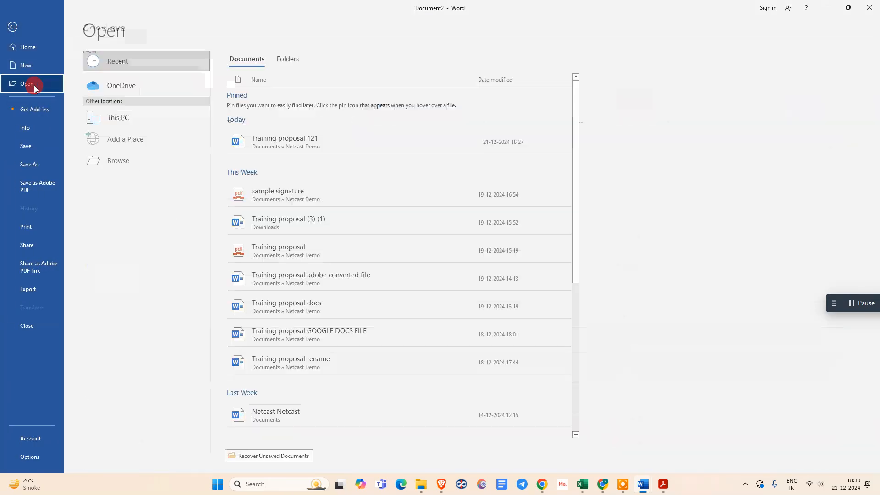
{"action": "left_click", "coordinate": [116, 160]}
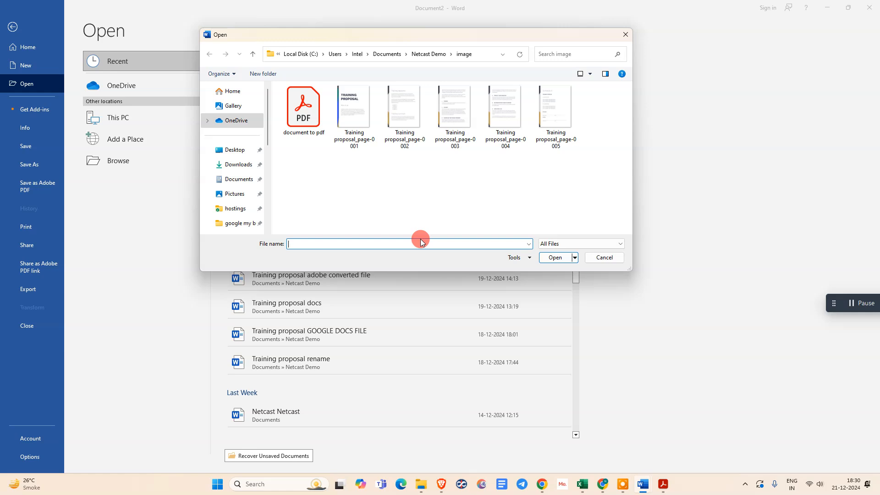
{"action": "left_click", "coordinate": [303, 109]}
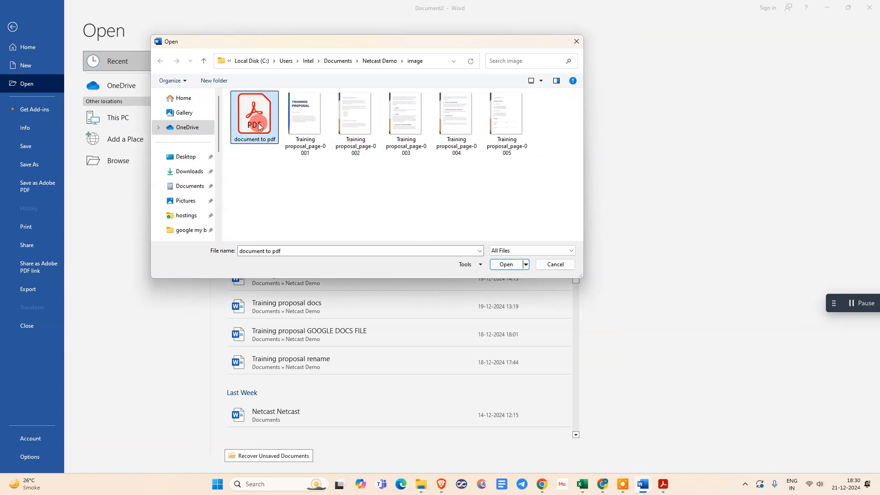
{"action": "left_click", "coordinate": [304, 115]}
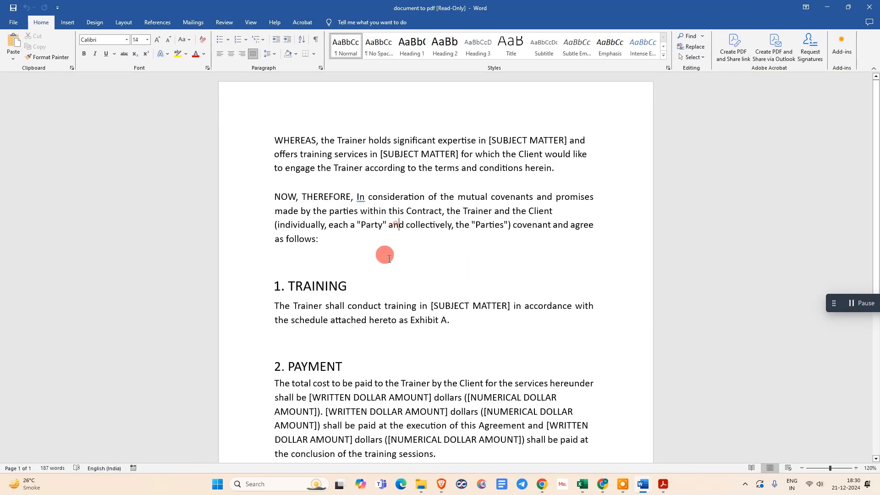
Step: Add test text below the first paragraph and bring up the File options
{"action": "scroll", "scroll_direction": "down", "scroll_amount": 3}
{"action": "type", "text": "Asdf asdf asdf sadf asdf asd"}
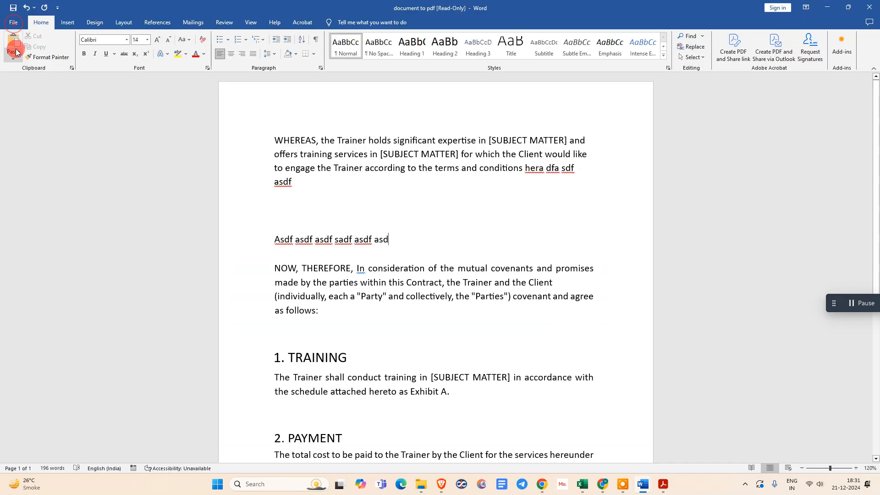
{"action": "left_click", "coordinate": [13, 22]}
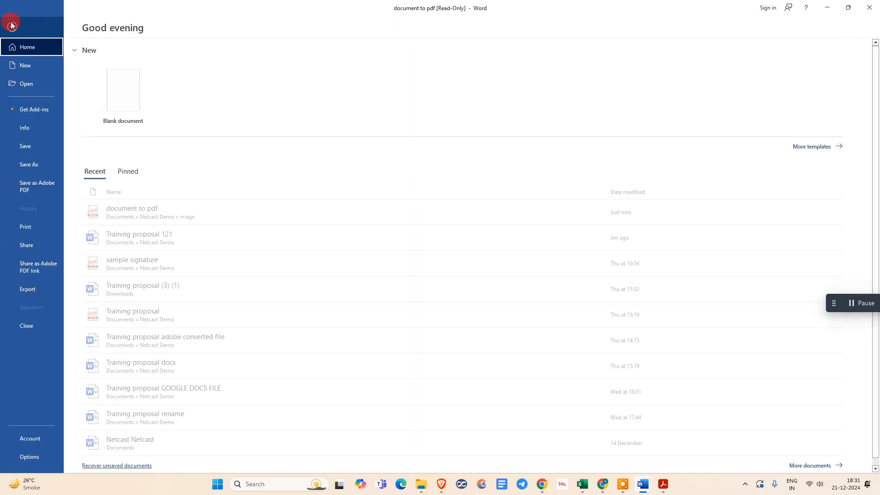
Step: Start a Save As in Word Document format, edit the name, then cancel without saving
{"action": "left_click", "coordinate": [28, 164]}
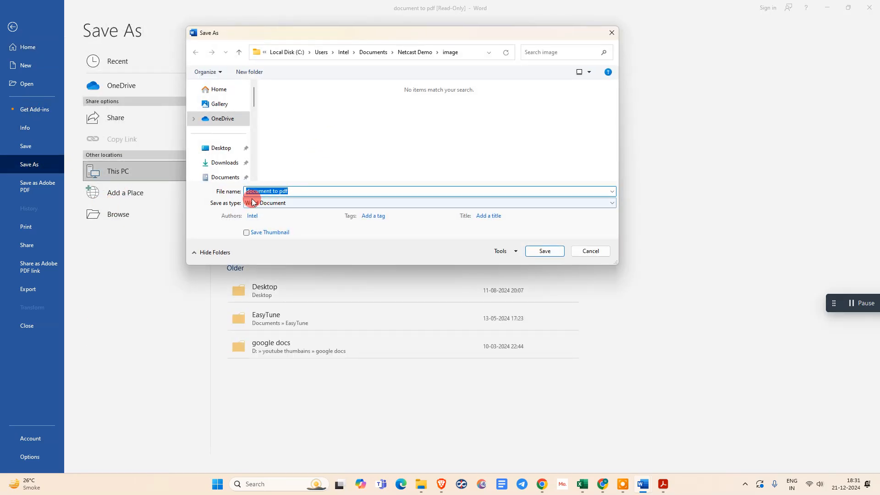
{"action": "left_click", "coordinate": [428, 203]}
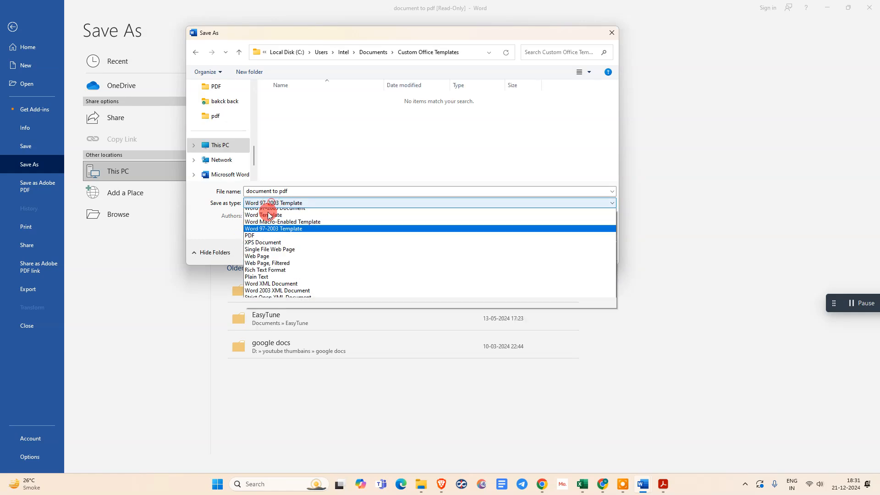
{"action": "left_click", "coordinate": [252, 253]}
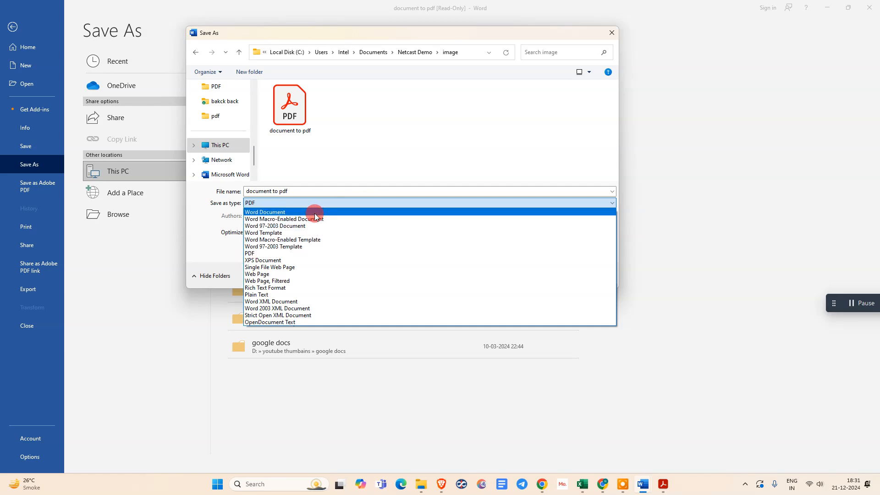
{"action": "left_click", "coordinate": [264, 212]}
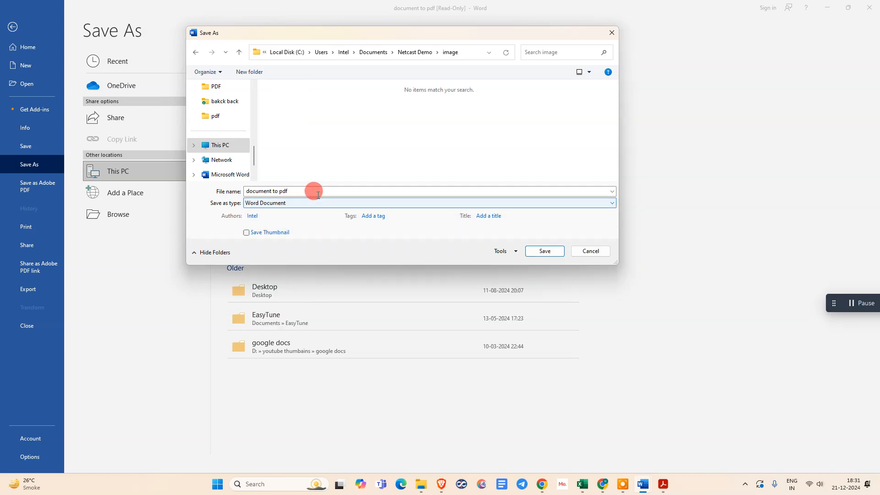
{"action": "type", "text": "sdfs"}
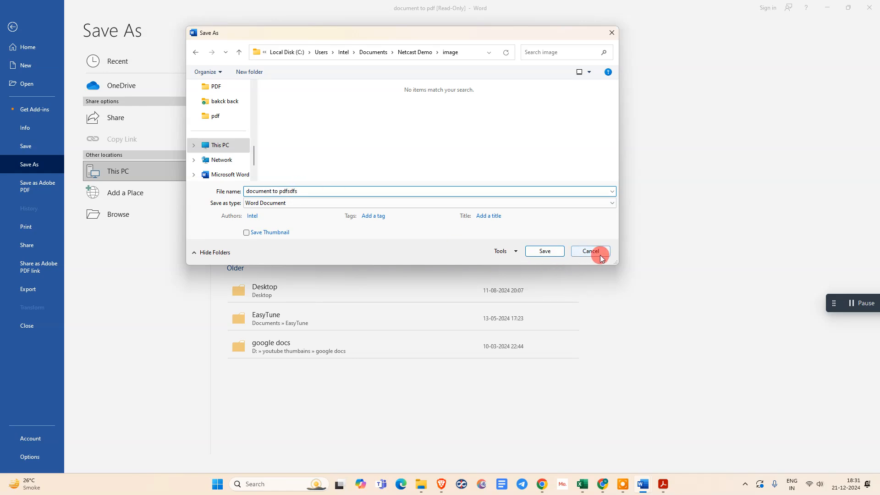
{"action": "left_click", "coordinate": [589, 251]}
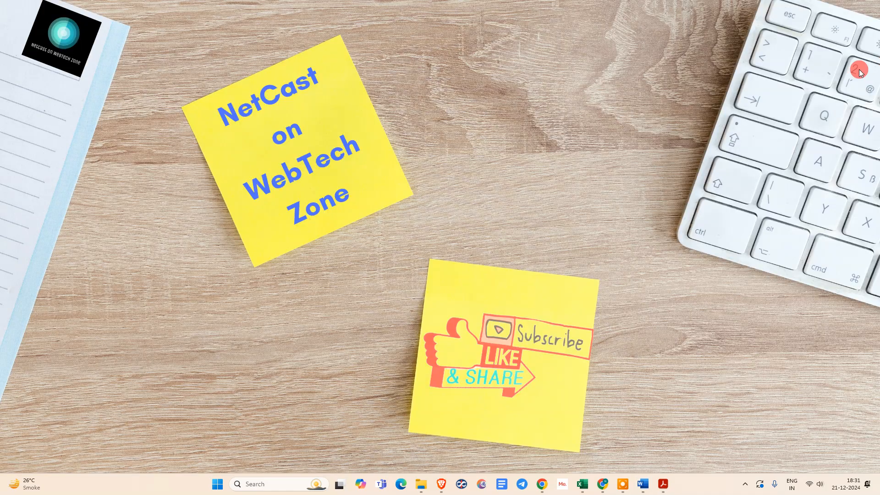
{"action": "mouse_move", "coordinate": [541, 258]}
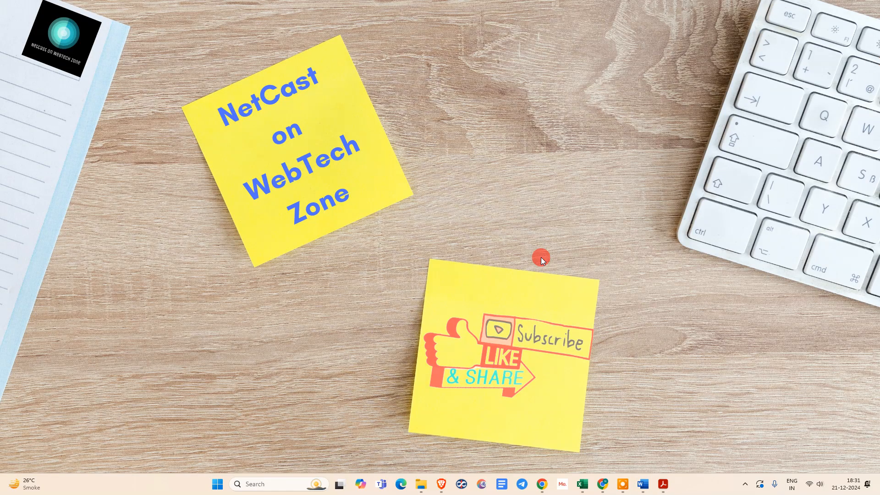